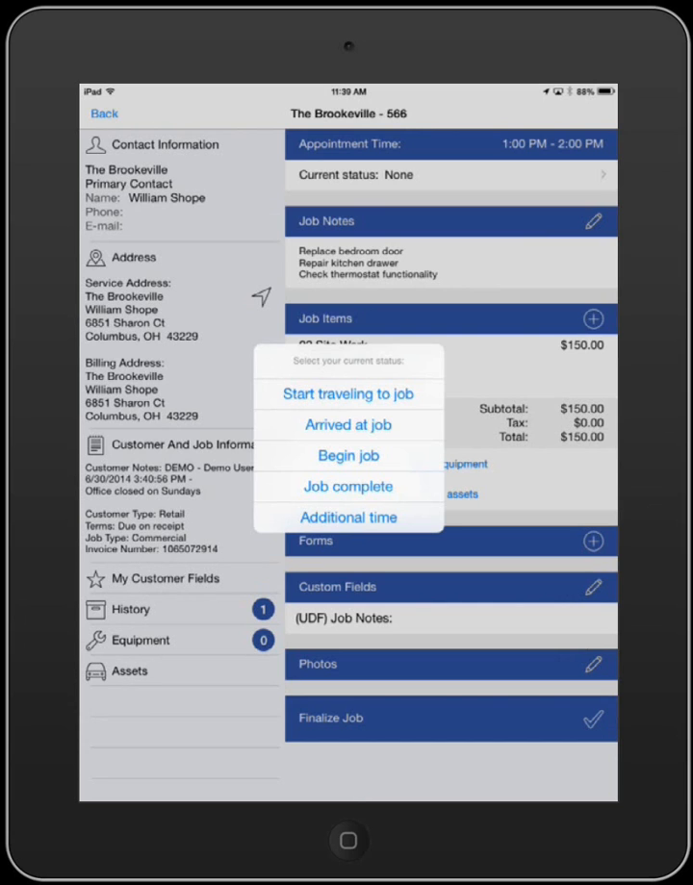
# - Go to the Additional Times list from the job's current status menu
pyautogui.click(346, 515)
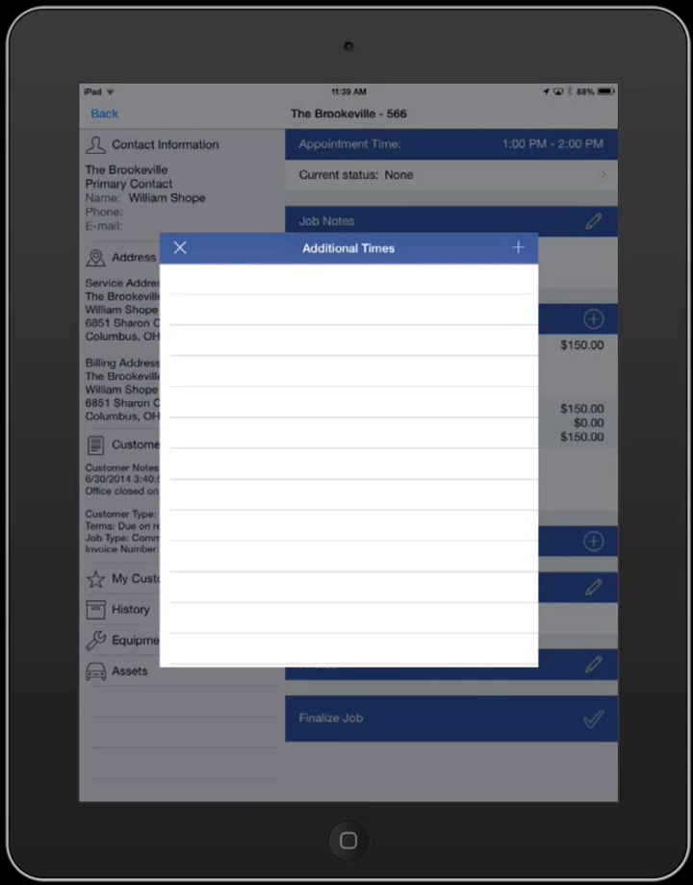
# - Start a new 07/29/2014 entry with employee Luis and payroll item Hourly Pay
pyautogui.click(518, 246)
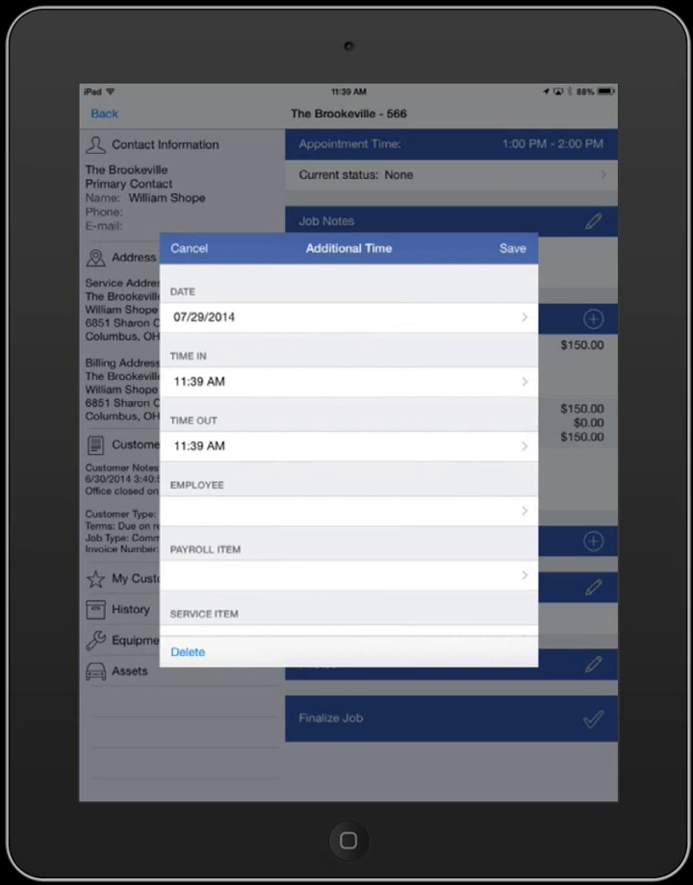
pyautogui.click(351, 512)
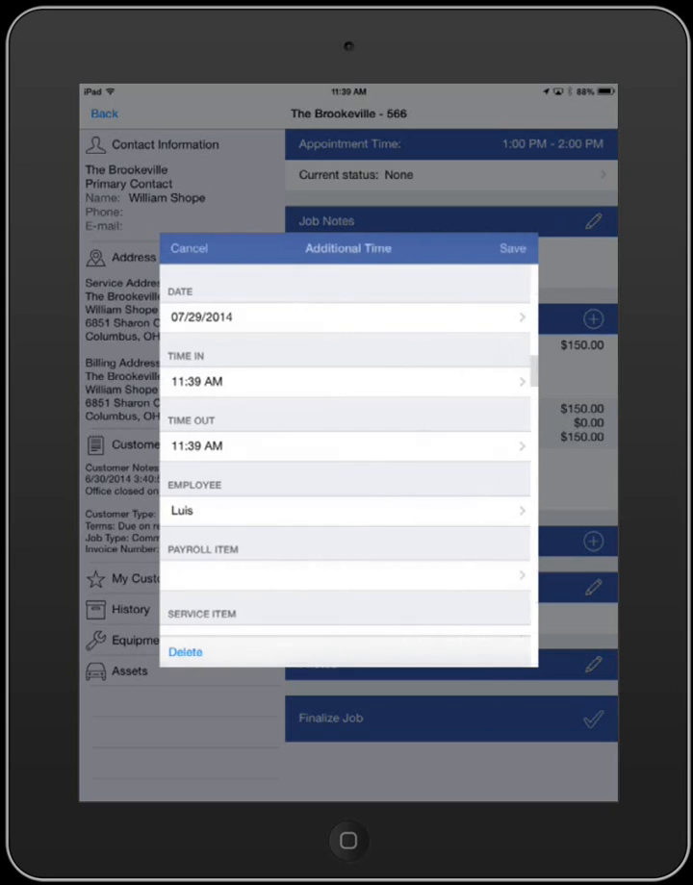
pyautogui.click(347, 447)
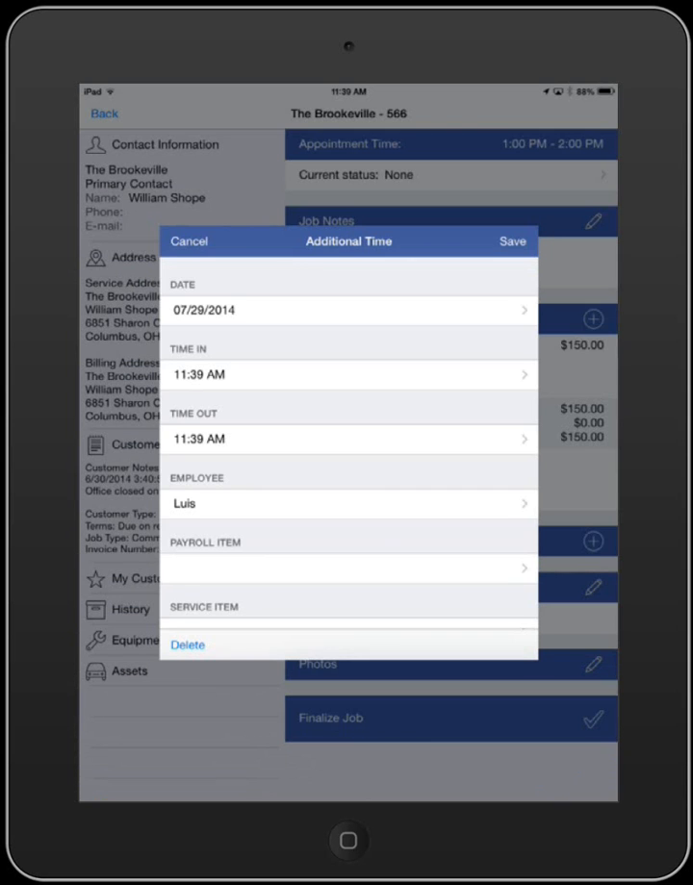
pyautogui.click(348, 568)
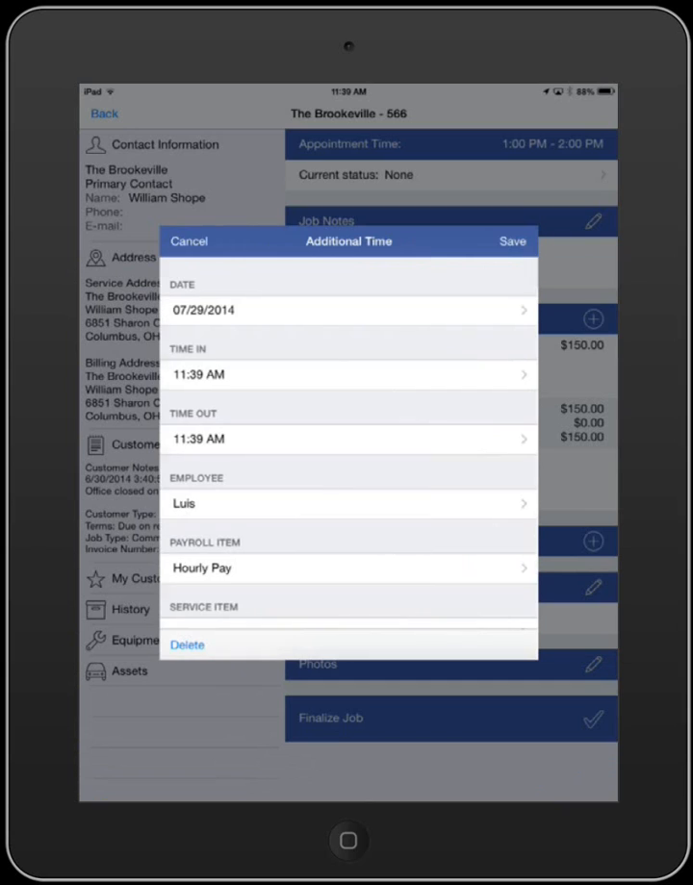
pyautogui.scroll(-3)
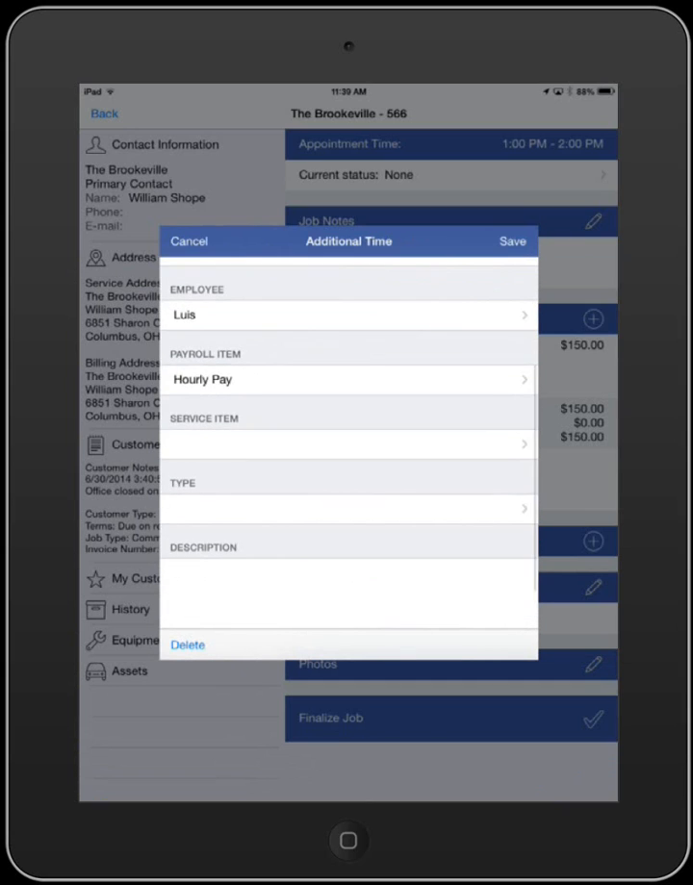
# - Save Luis's entry as type Travel and begin a second blank entry
pyautogui.click(350, 508)
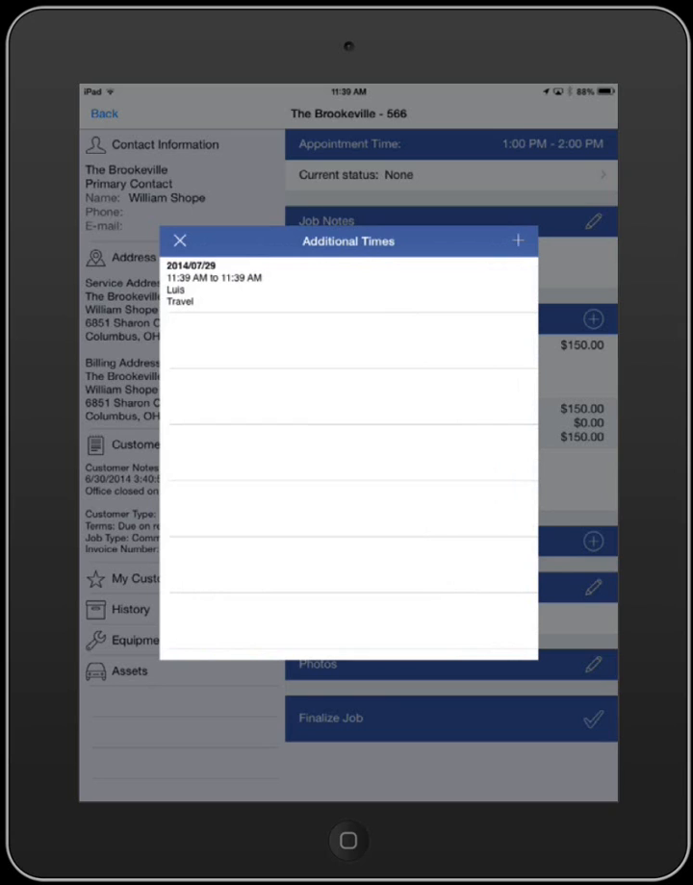
pyautogui.click(346, 284)
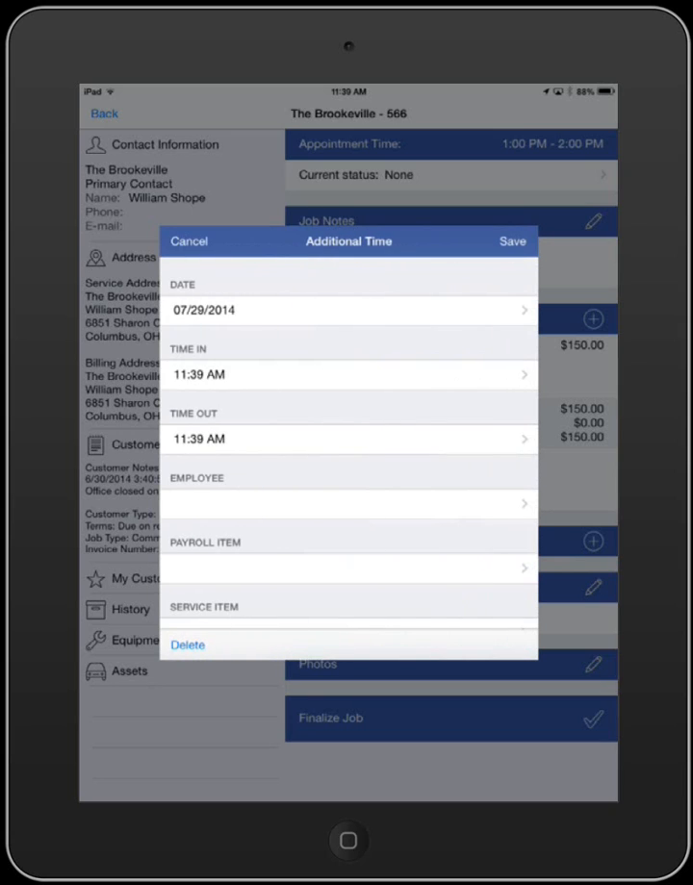